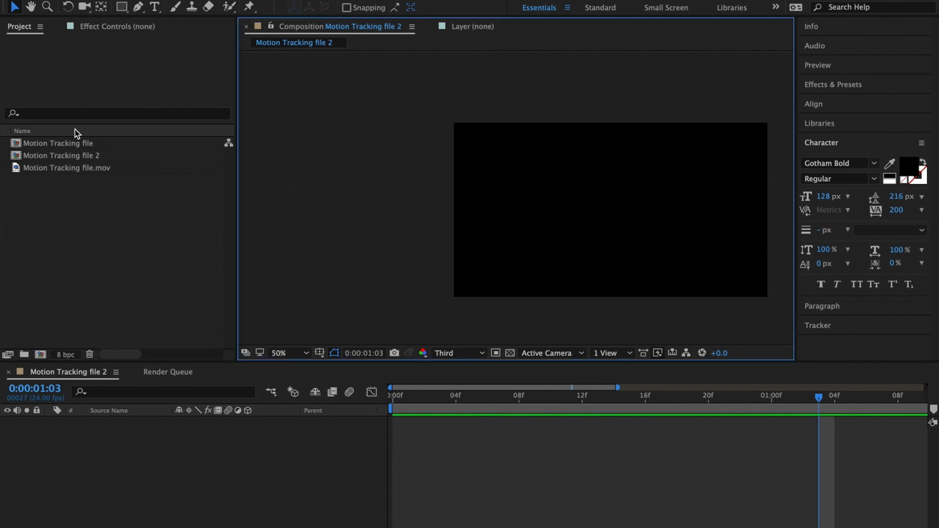
- Place Motion Tracking file.mov as the only layer in the Motion Tracking file 2 composition
click(71, 168)
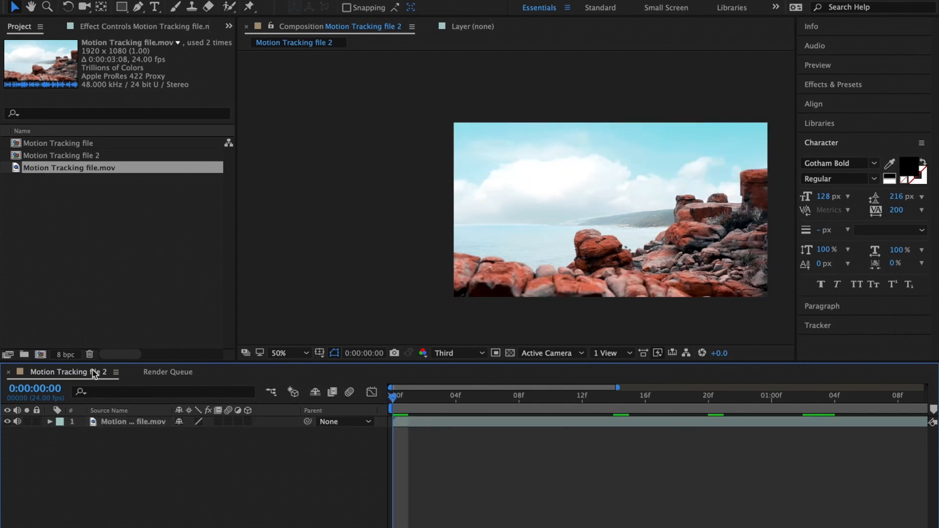
mouse_move(843, 64)
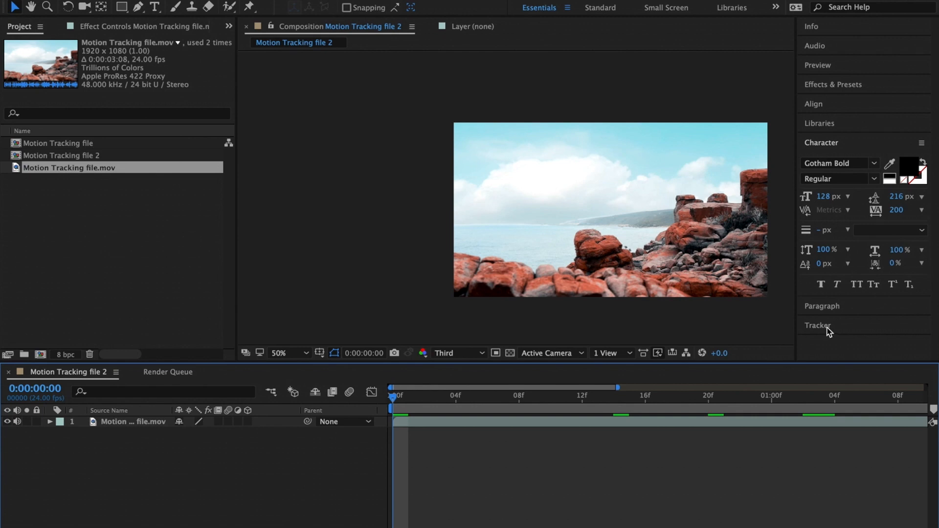
- Run Track Camera from the Tracker panel so 3D Camera Tracker solves the beach clip
click(817, 325)
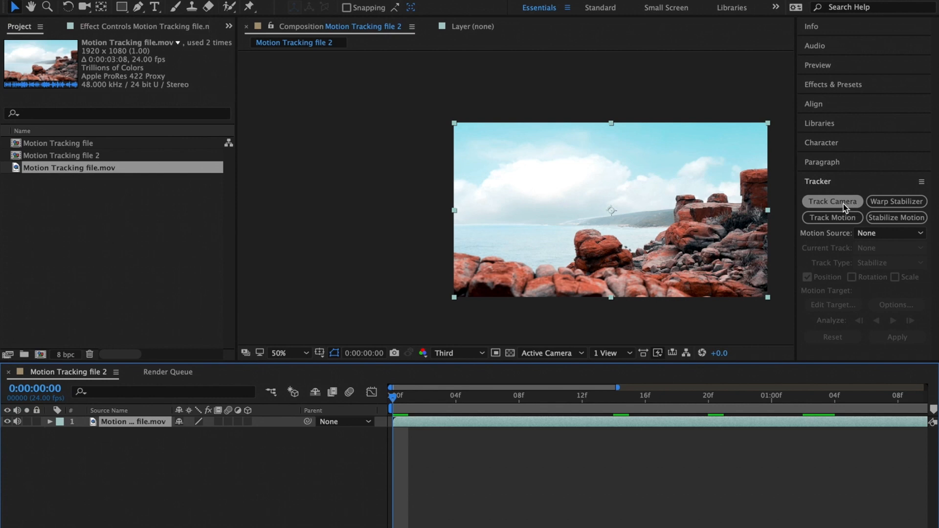
click(832, 201)
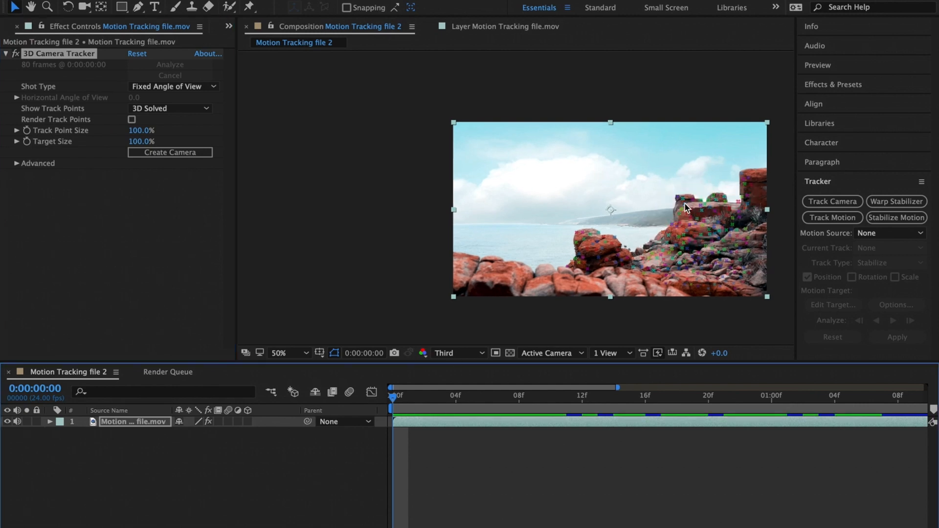
mouse_move(393, 399)
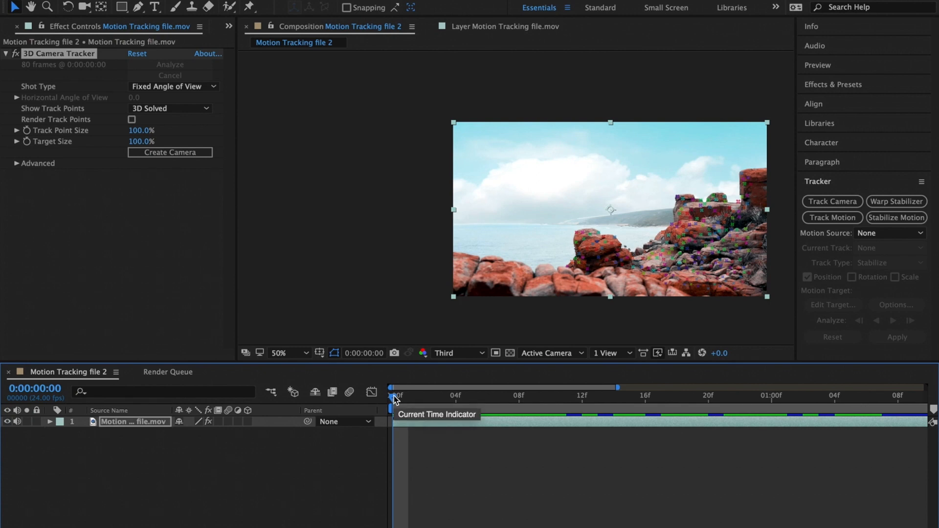
- Scrub through the clip to check the track points, then return to the first frame
click(566, 396)
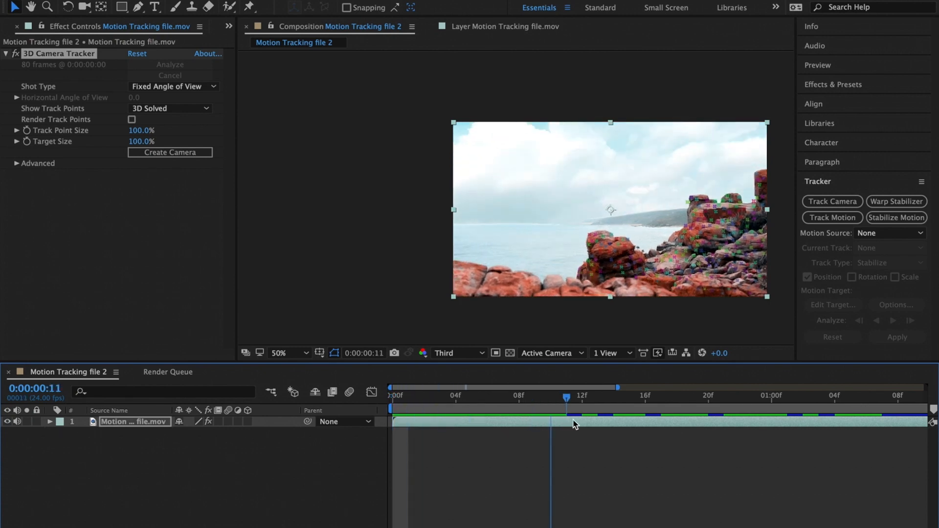
drag(568, 398, 910, 397)
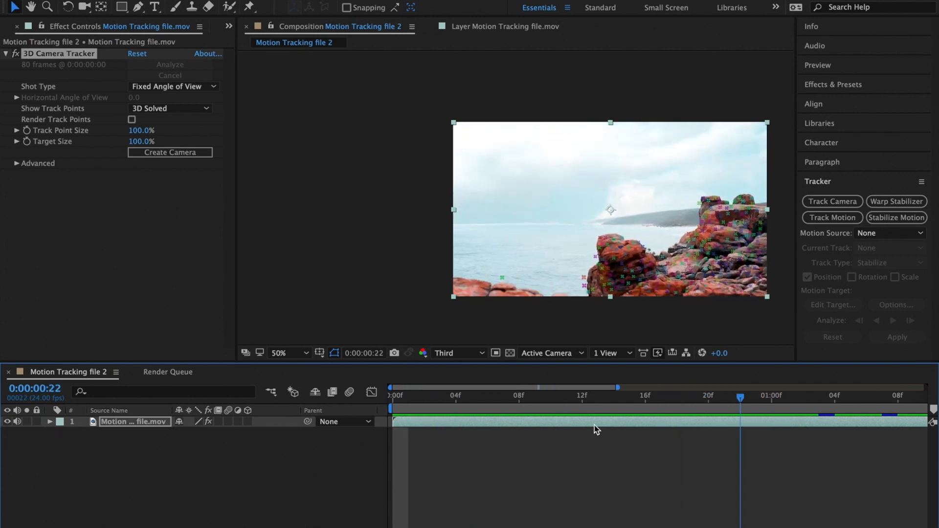
click(393, 395)
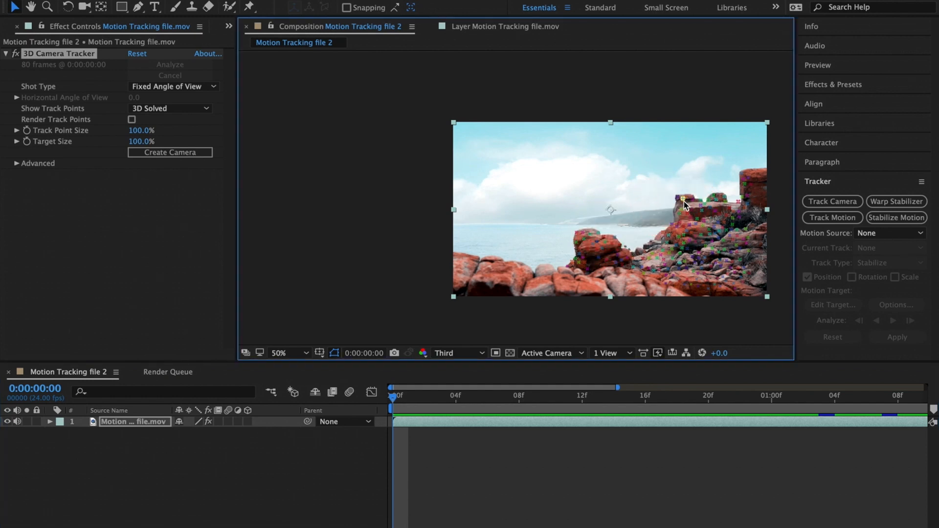
- Create Text and Camera from a track point on the rocks
right_click(682, 199)
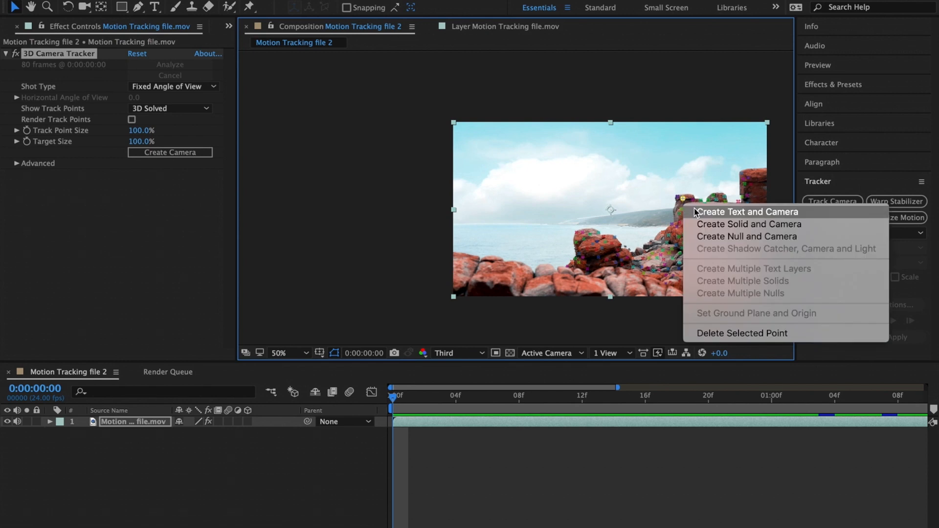
mouse_move(695, 214)
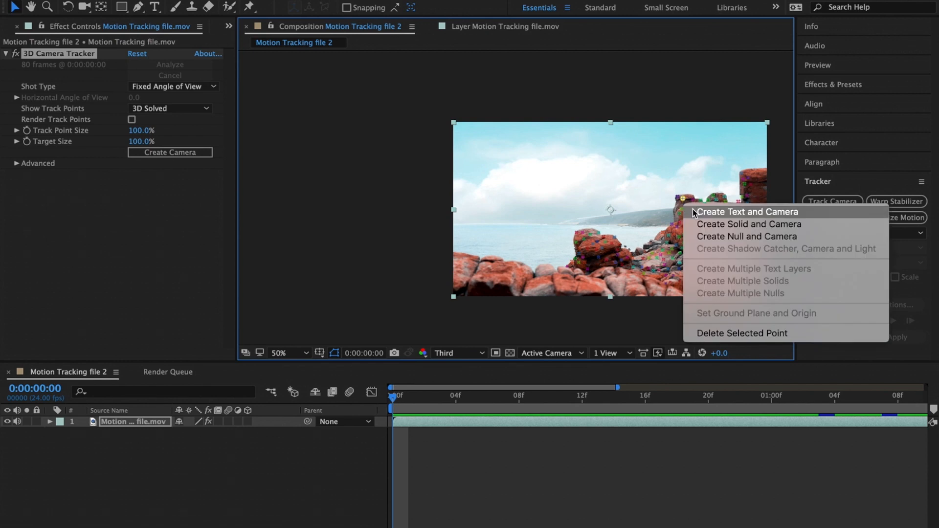
mouse_move(746, 236)
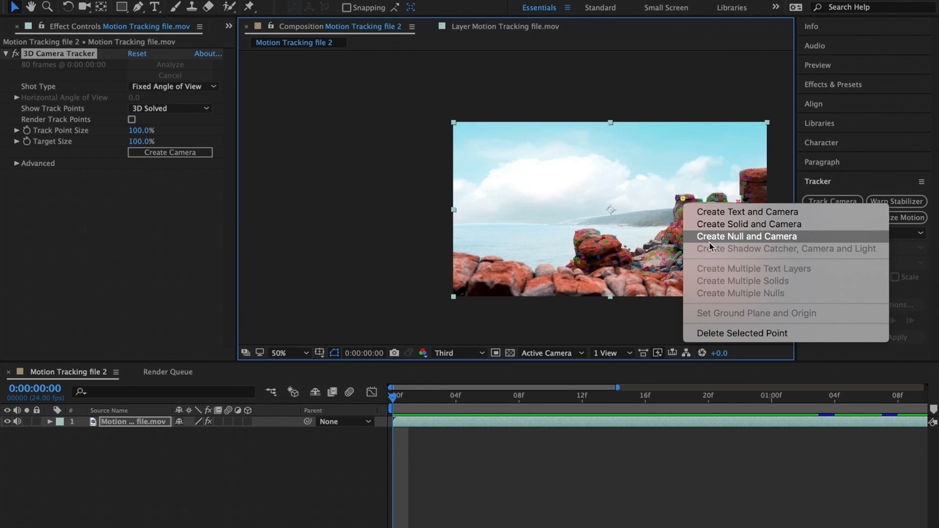
mouse_move(747, 212)
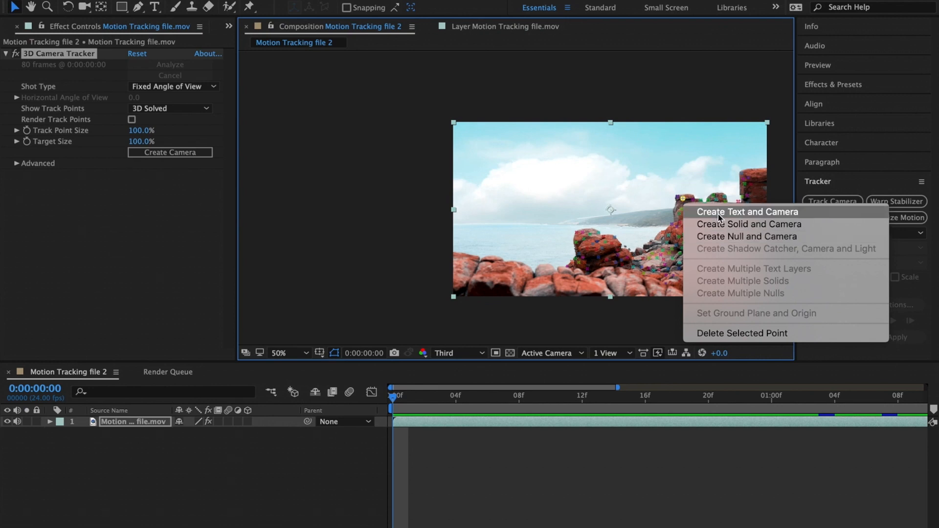
mouse_move(720, 220)
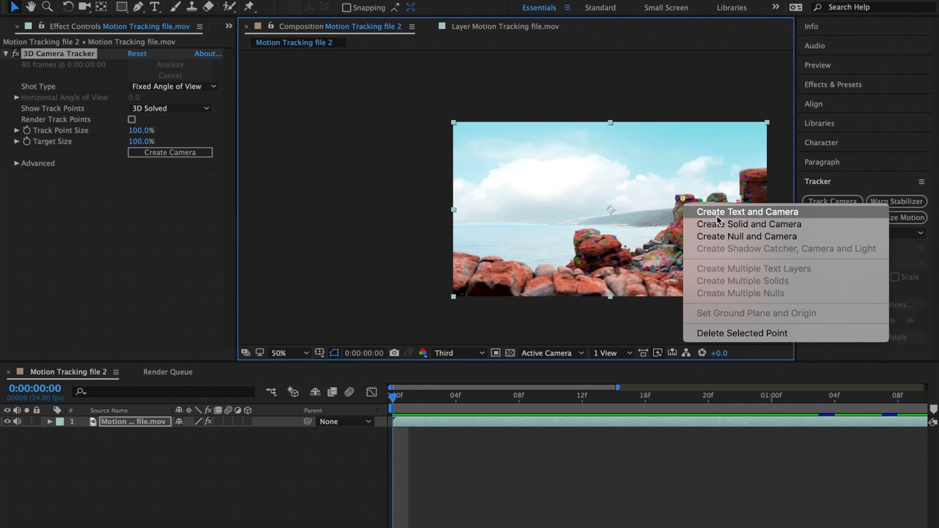
click(746, 211)
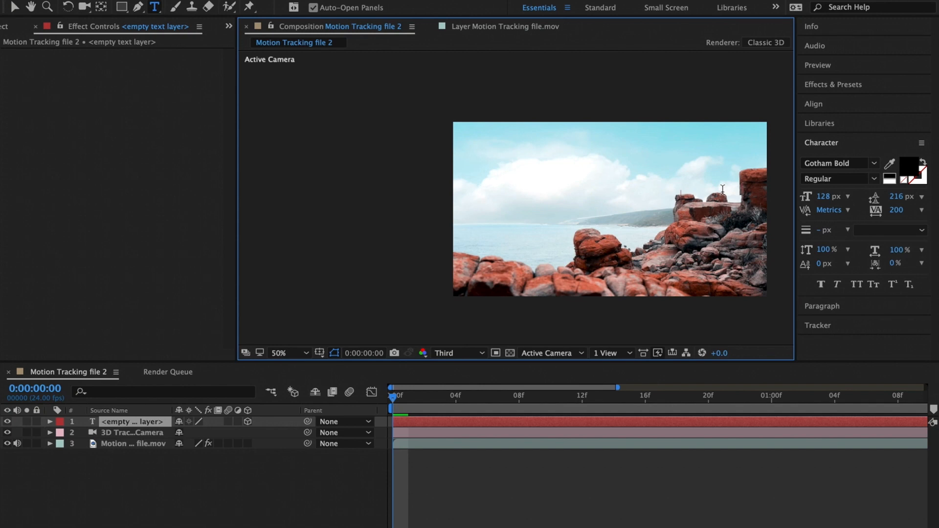
- Enter MOTION TRACKING into the new tracked text layer
text(MOTION TRACKING)
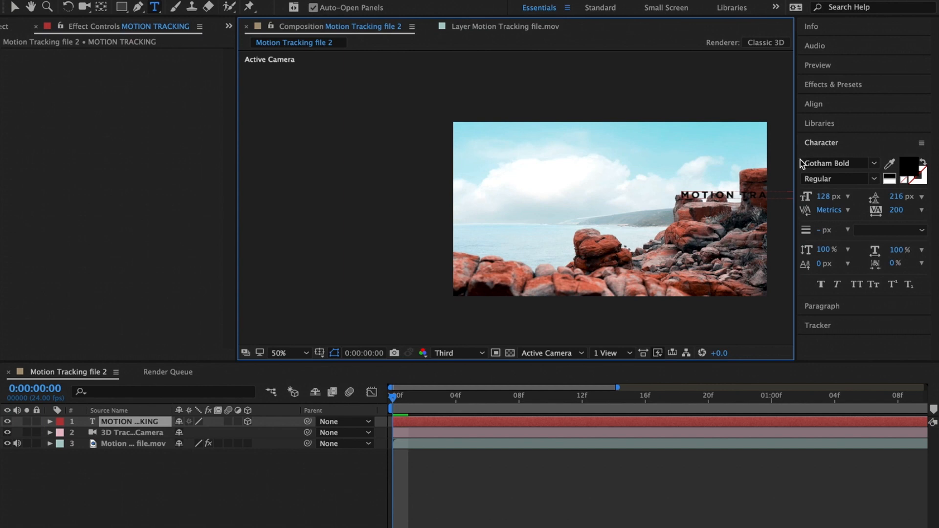
mouse_move(897, 235)
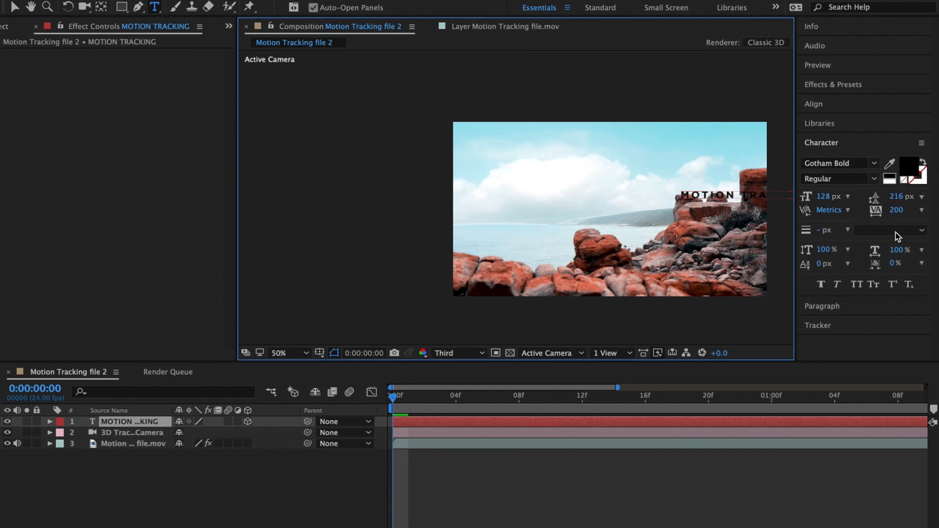
mouse_move(873, 203)
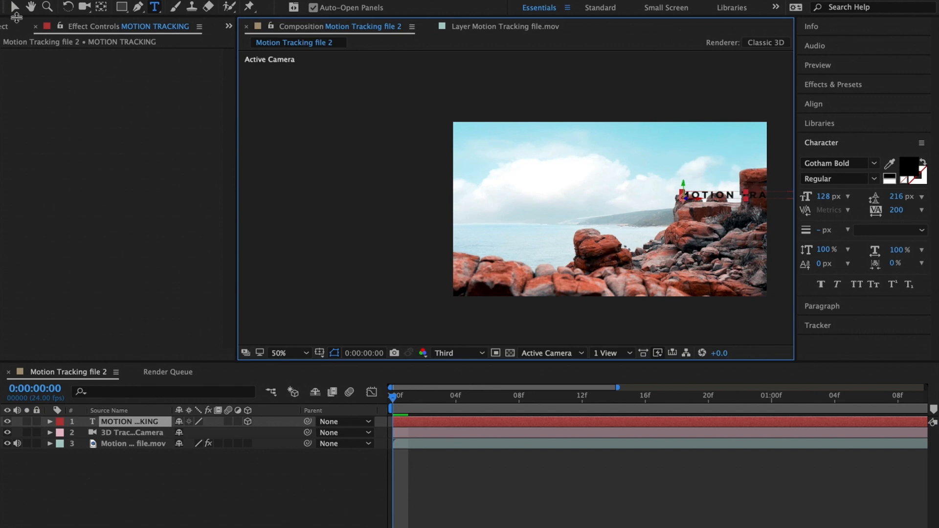
- With the Selection tool, move the text so it sits centred in the sky above the rocks
click(9, 7)
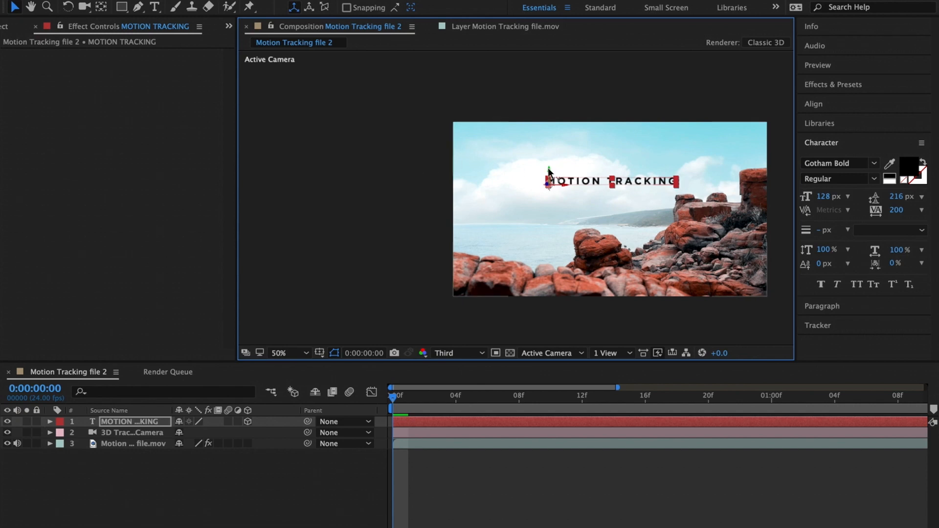
drag(548, 182, 547, 199)
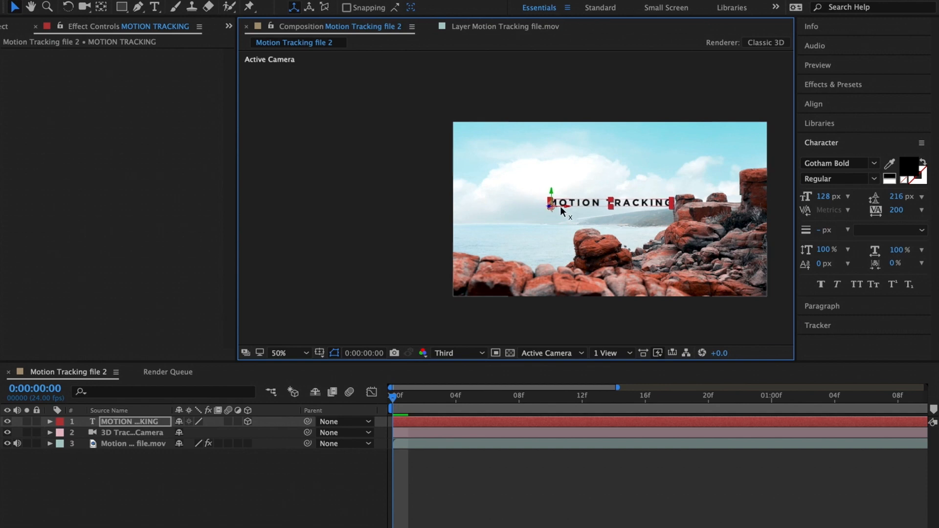
mouse_move(558, 252)
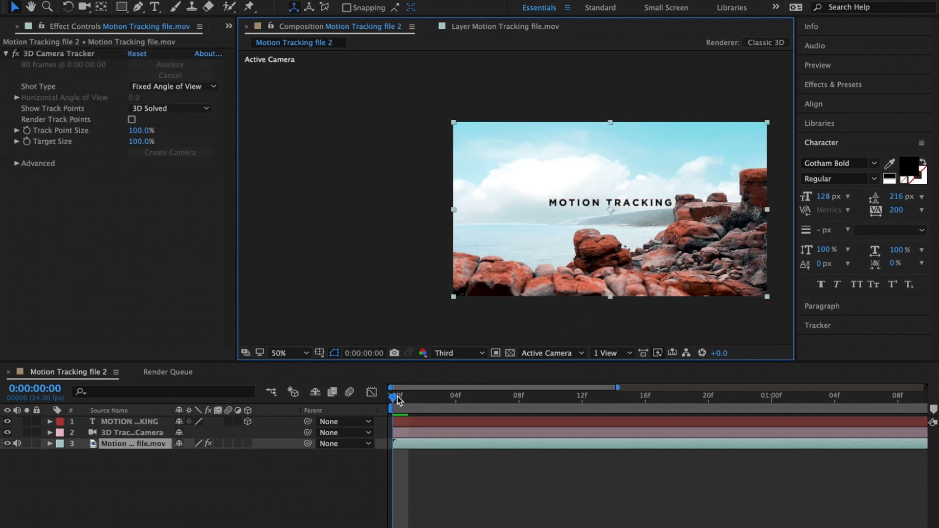
click(397, 395)
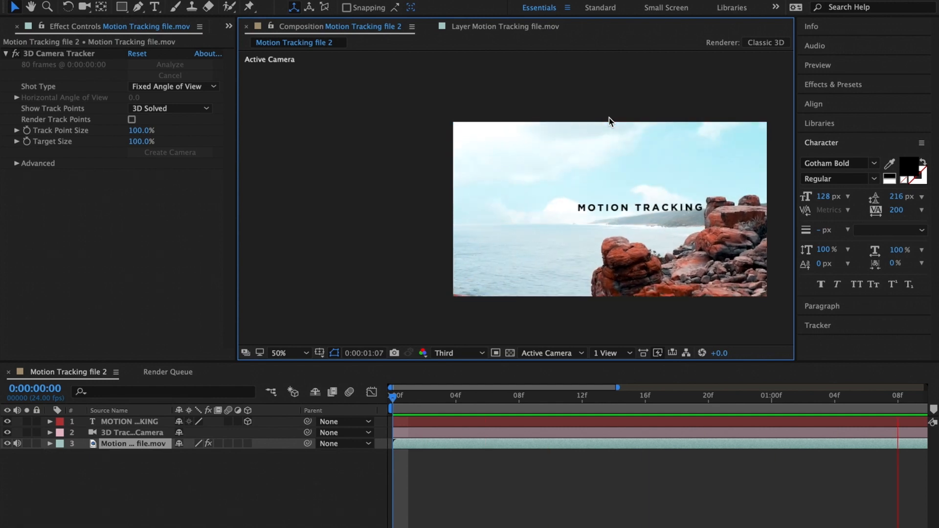
click(616, 387)
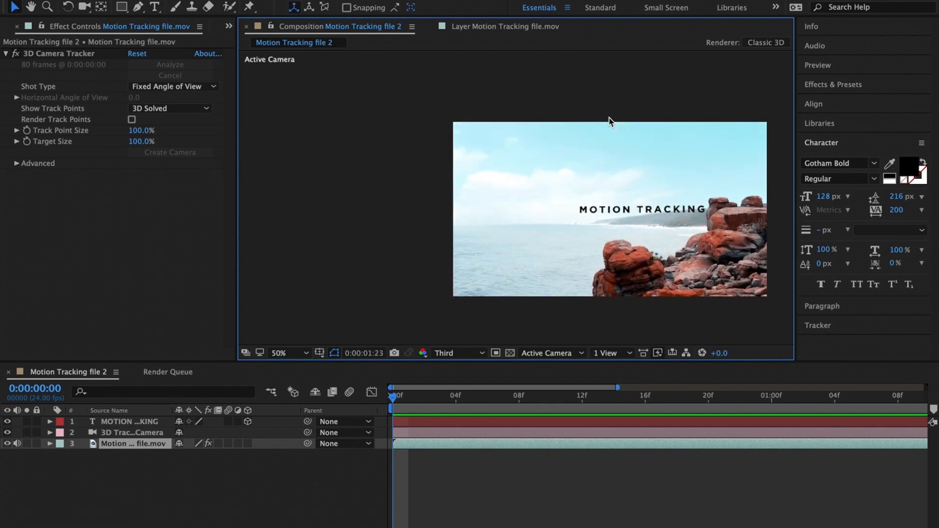
click(645, 396)
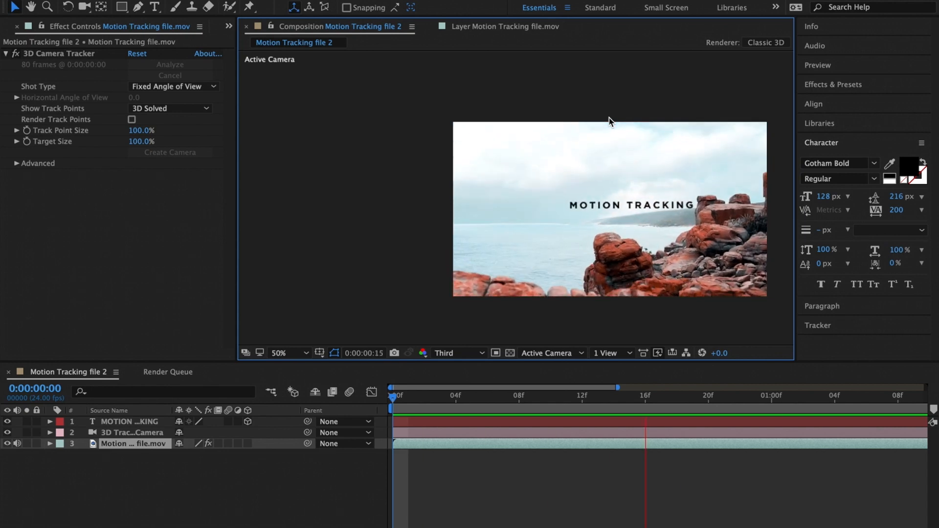
click(645, 395)
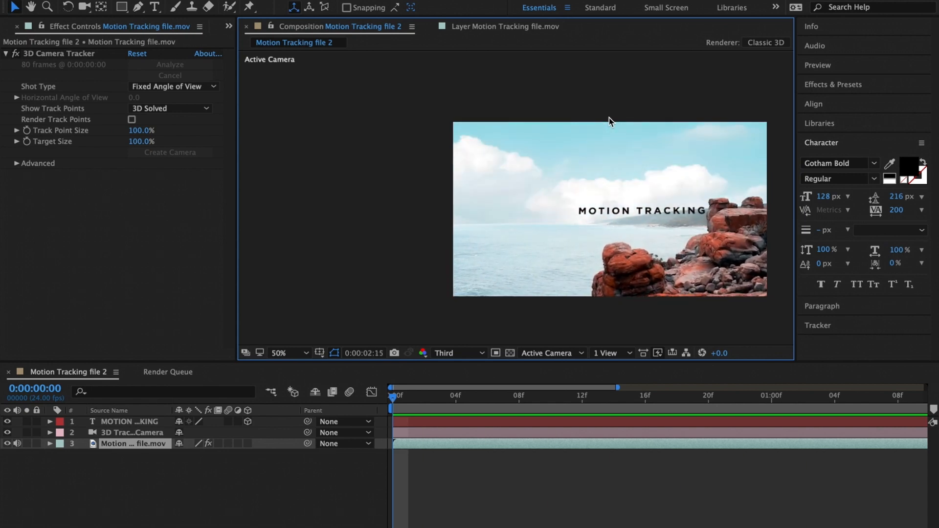